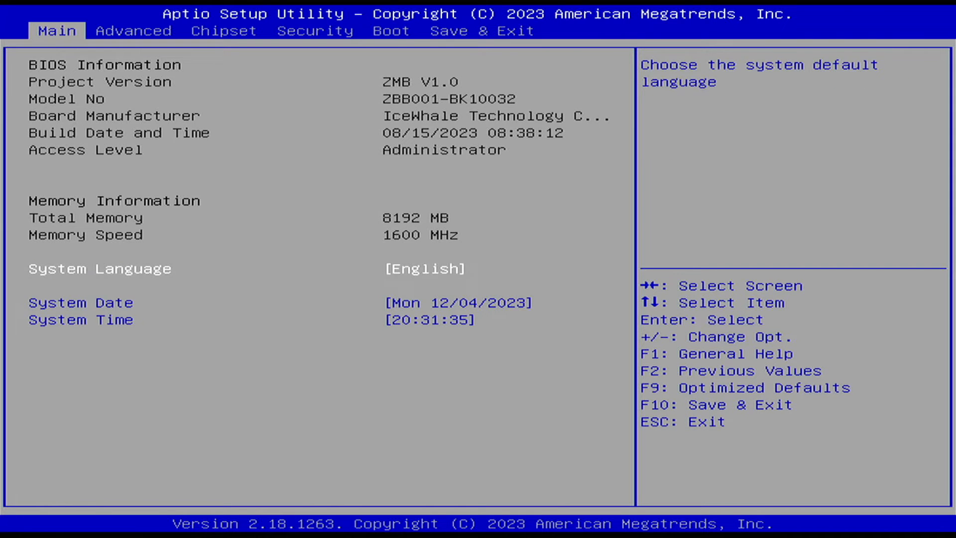
# View the Advanced CPU Configuration to confirm Intel Virtualization Technology is Enabled
pyautogui.click(132, 31)
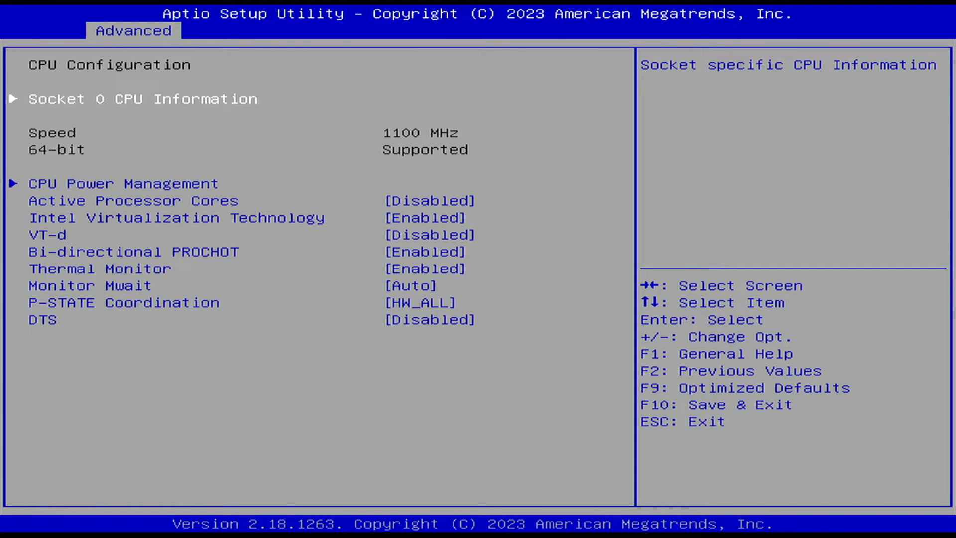
# Disable the MMC and debian (MMC) boot entries so KINGSTON follows Windows Boot Manager, then save and exit
pyautogui.click(392, 31)
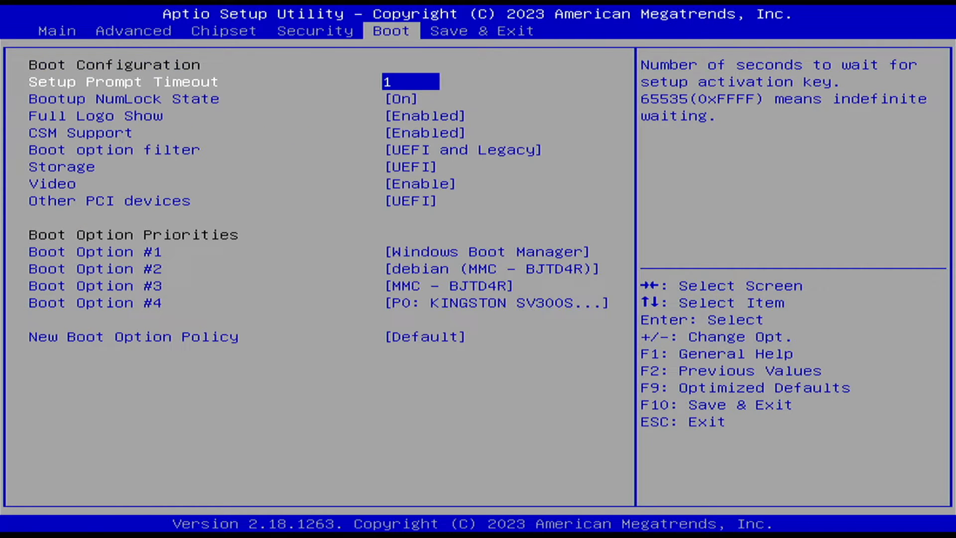
pyautogui.press('Down')
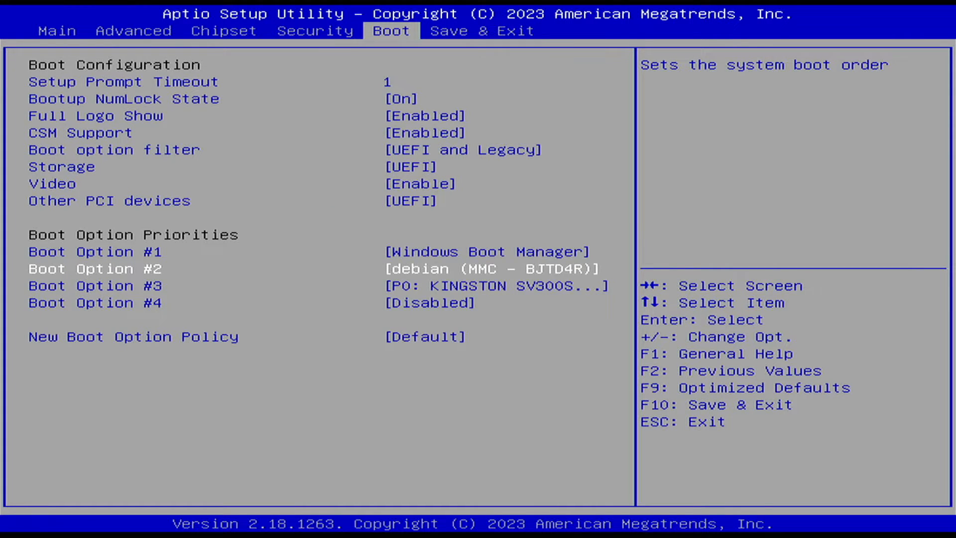
pyautogui.press('-')
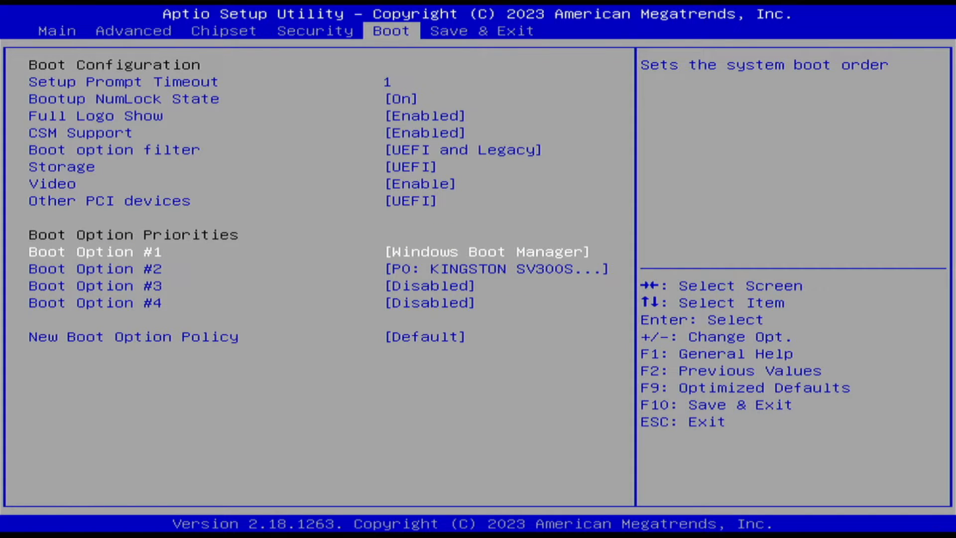
pyautogui.press('enter')
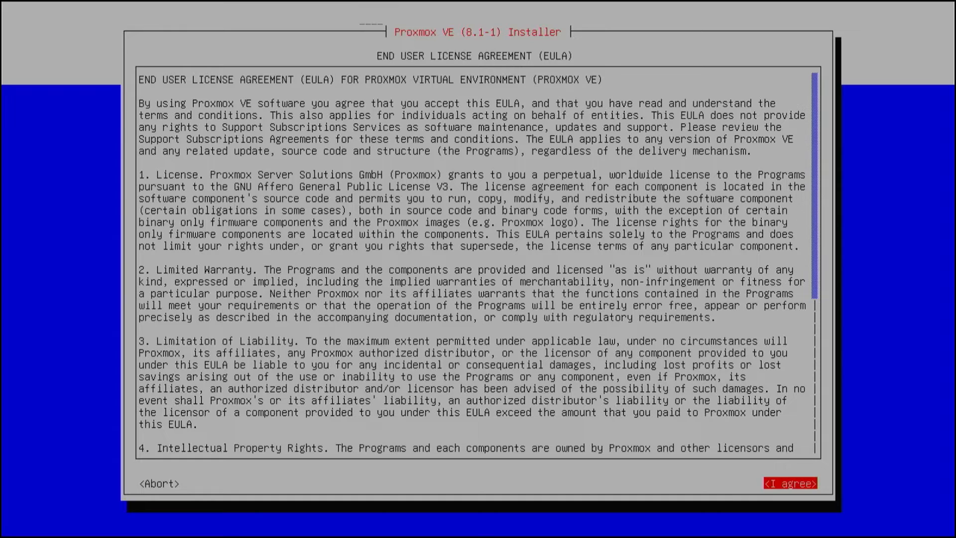
# Agree to the license and target /dev/sda (KINGSTON) with the ext4 advanced layout
pyautogui.click(789, 483)
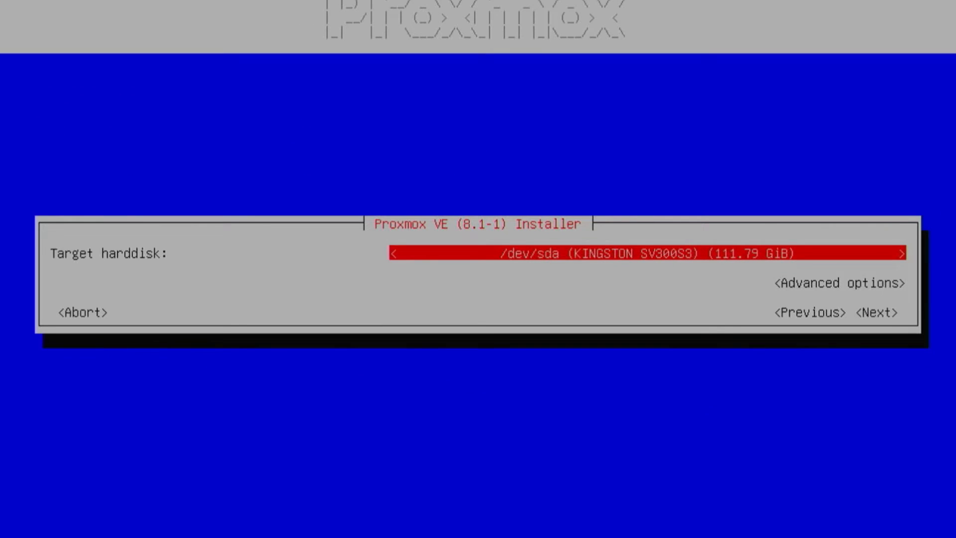
pyautogui.click(880, 312)
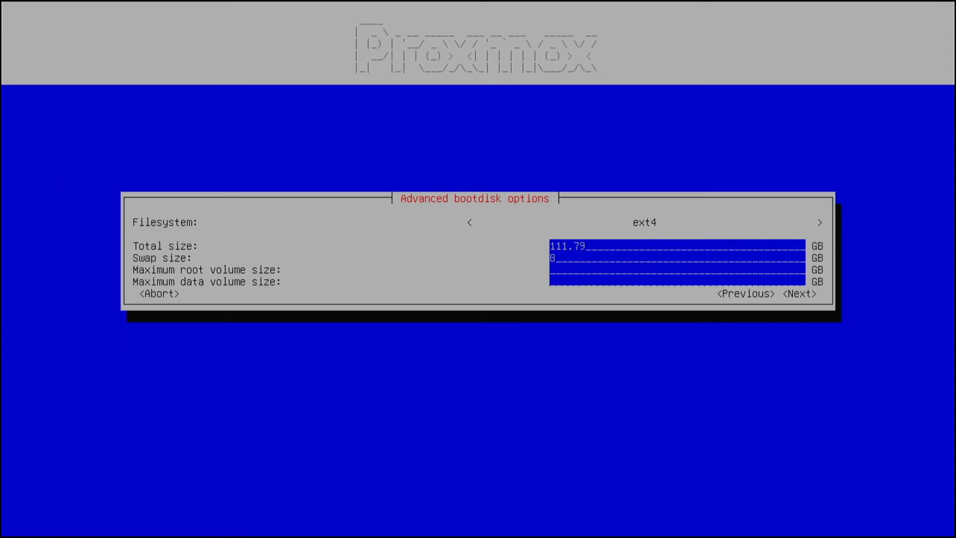
pyautogui.click(744, 293)
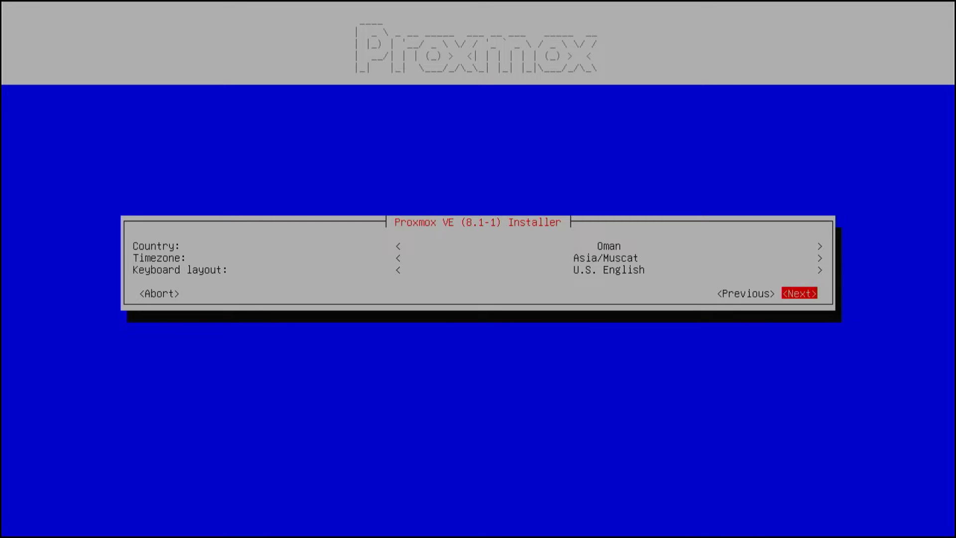
# Keep Oman, Asia/Muscat, U.S. English and the entered root password and email
pyautogui.click(799, 293)
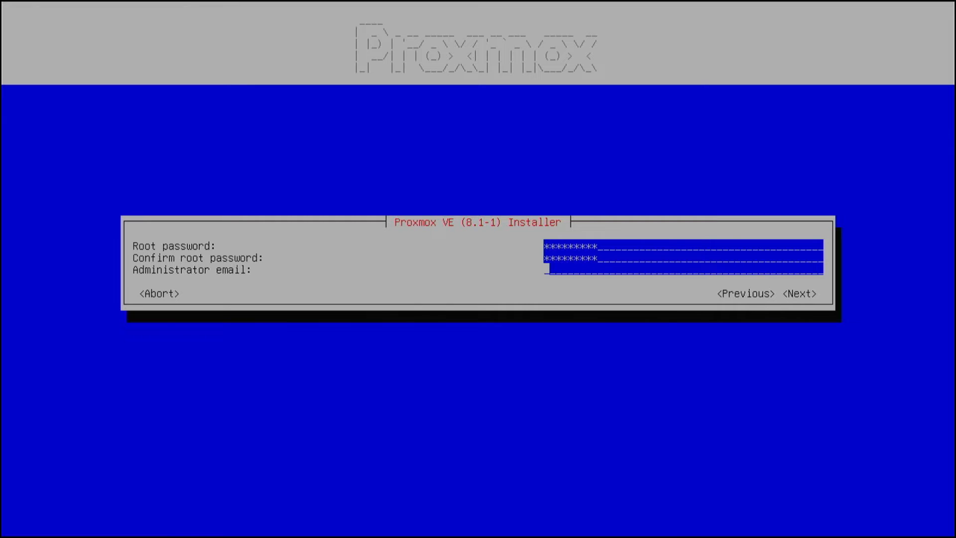
pyautogui.click(800, 293)
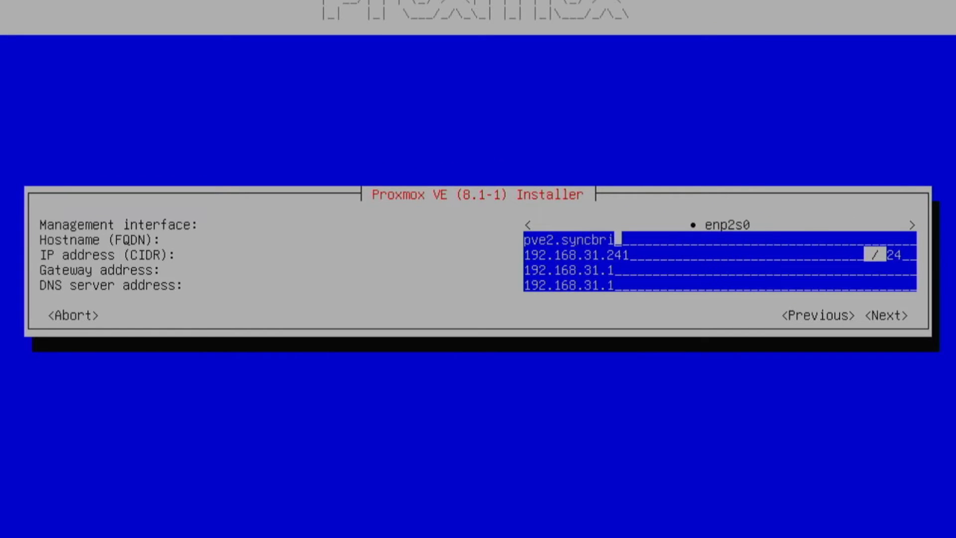
# Set hostname pve2.syncbricks.com, IP 192.168.100.3/24, gateway and DNS 192.168.100.1, reaching the summary
pyautogui.write('cks.com')
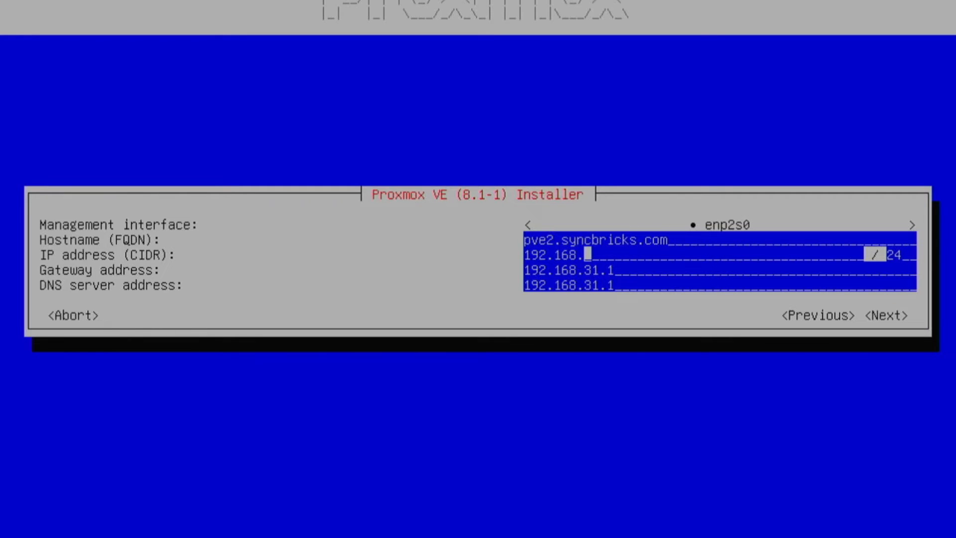
pyautogui.write('100.3')
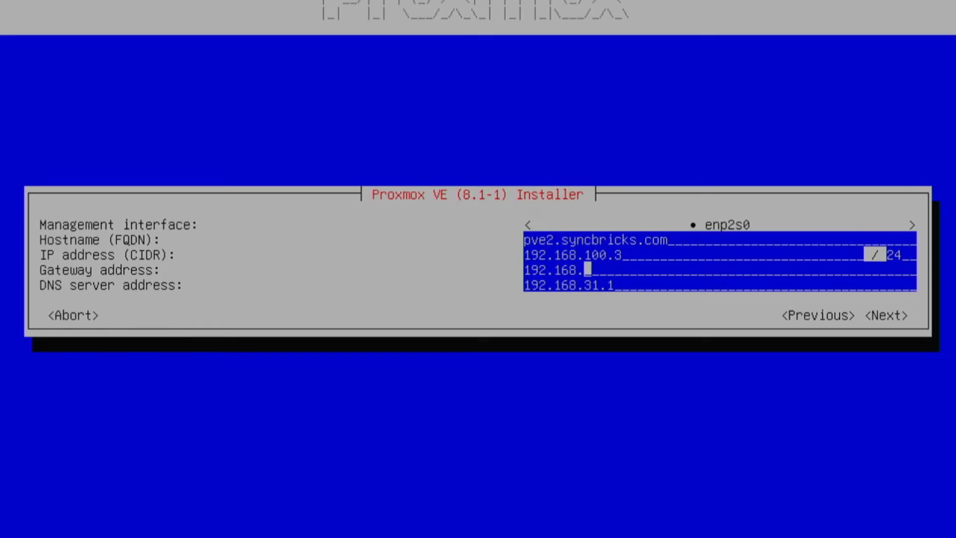
pyautogui.write('100.1')
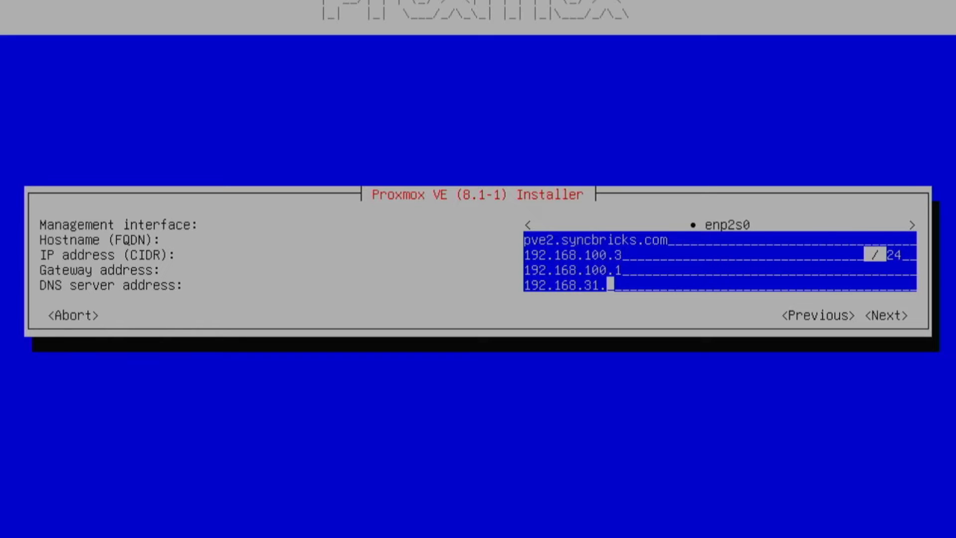
pyautogui.press('BackSpace')
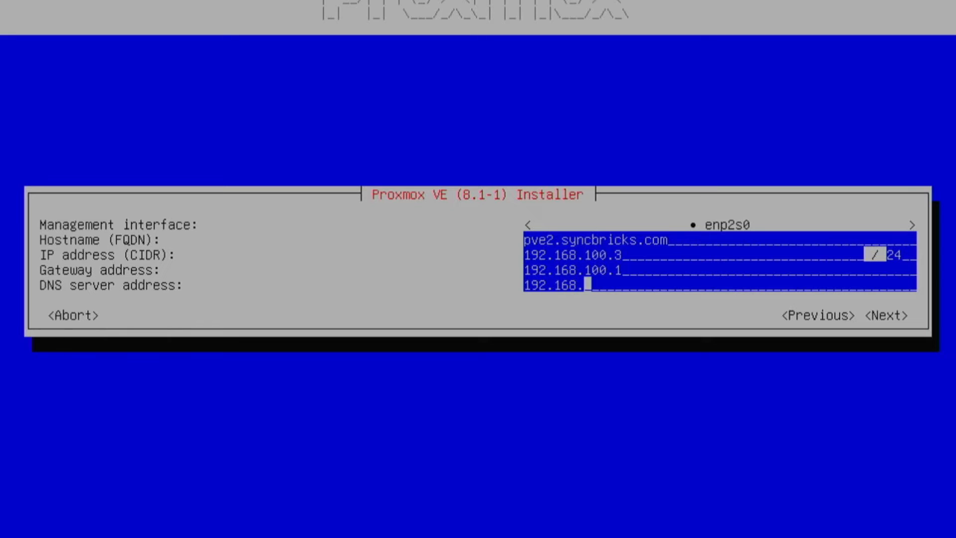
pyautogui.write('100.1')
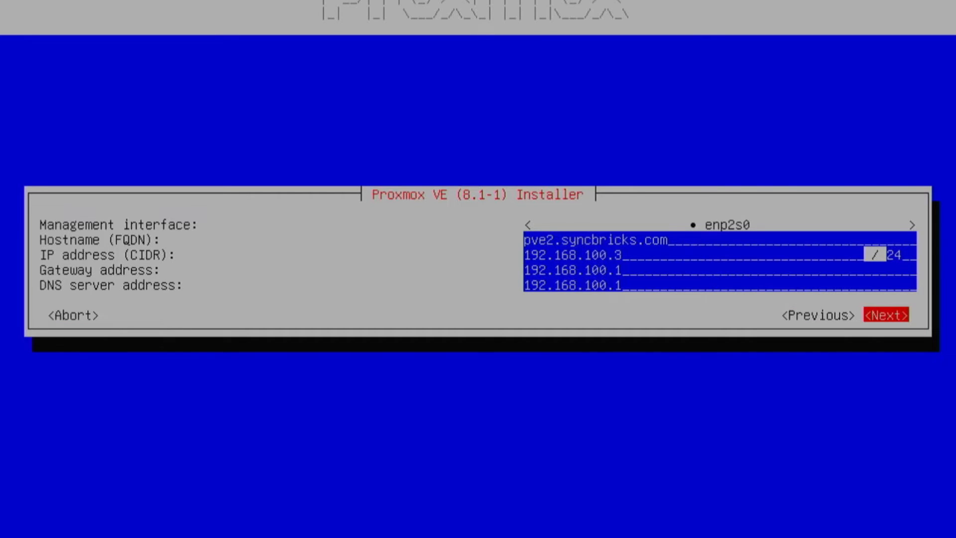
pyautogui.click(888, 316)
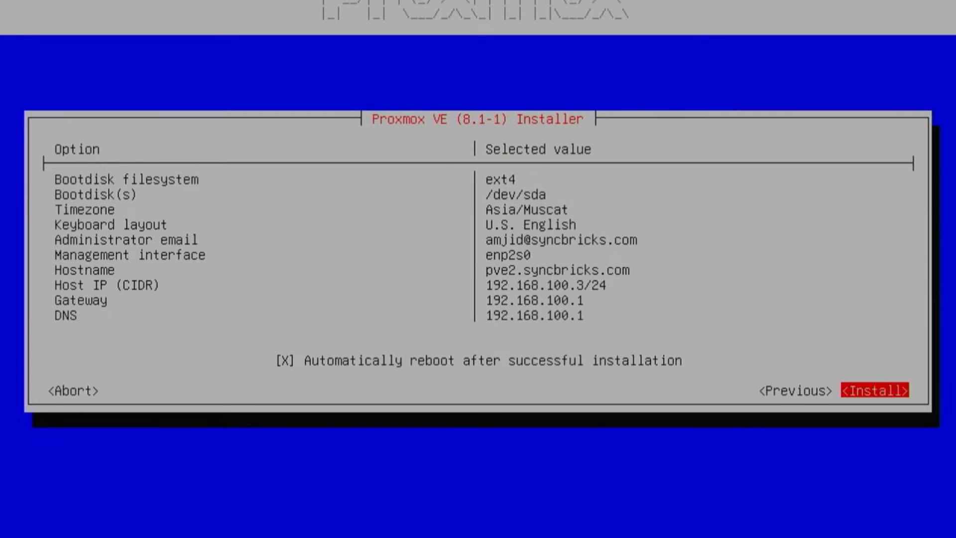
# Start the Proxmox VE installation with automatic reboot afterwards
pyautogui.click(874, 390)
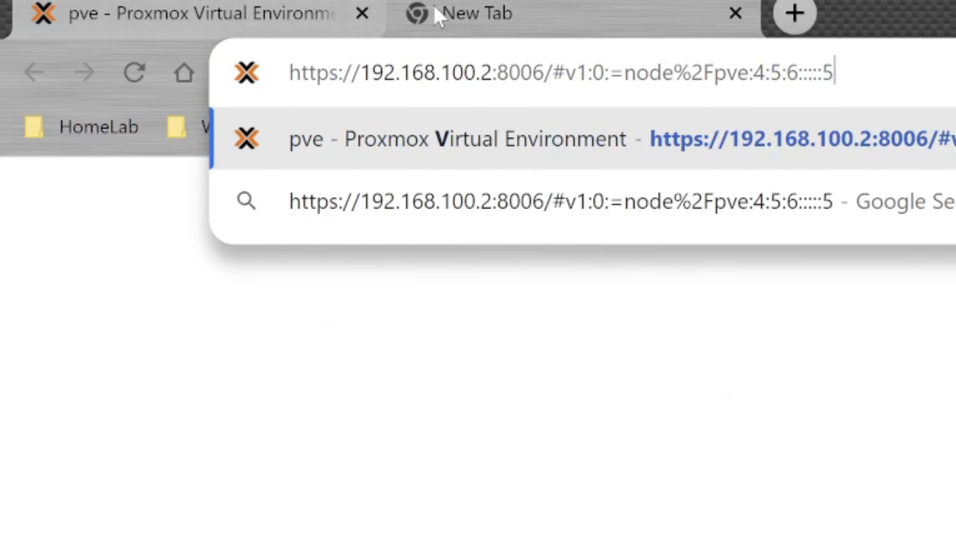
pyautogui.write('https://192.168.100.3:')
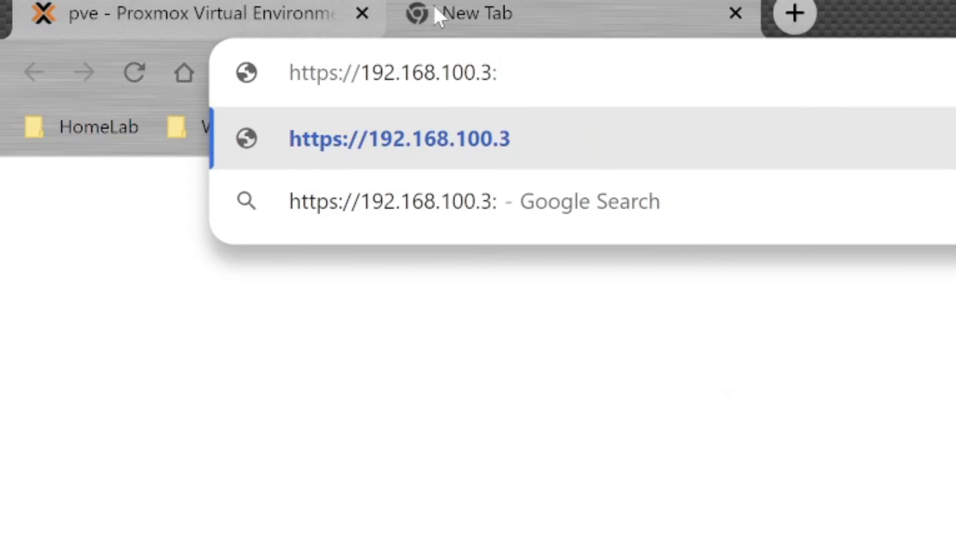
pyautogui.write('8006')
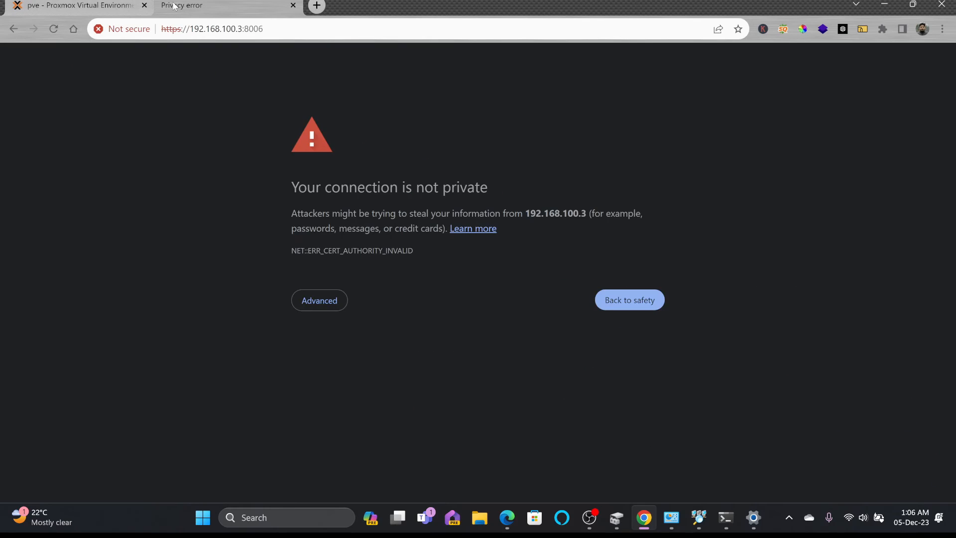
pyautogui.click(318, 300)
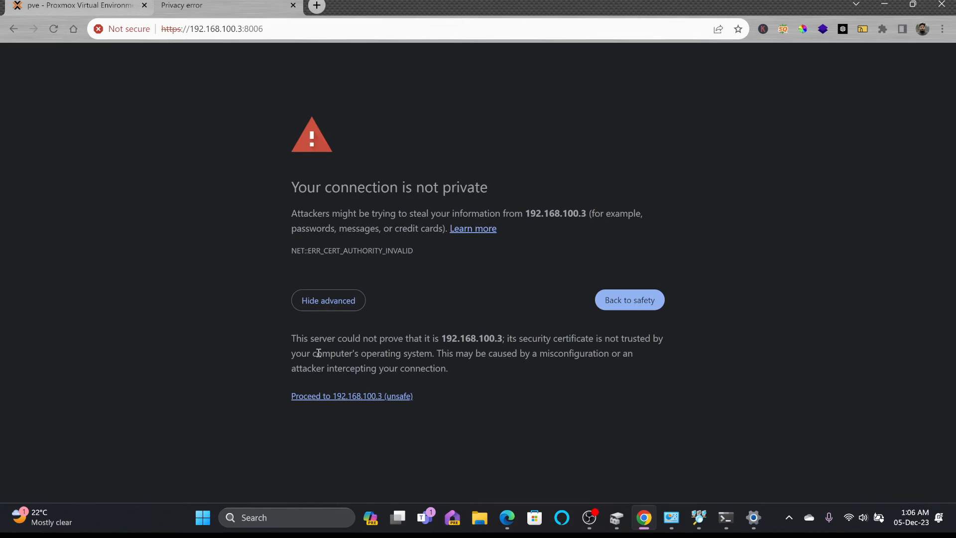
pyautogui.click(352, 396)
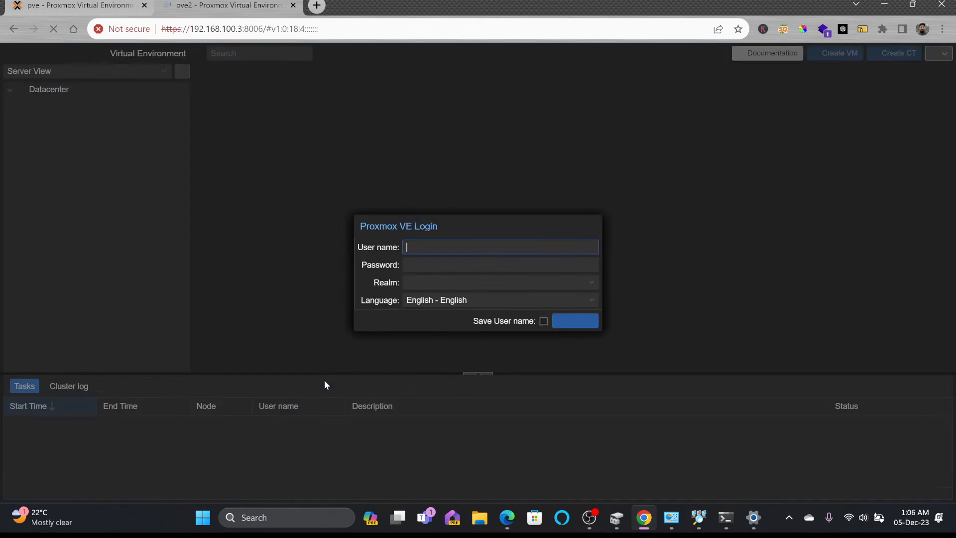
# Log in as root to pve2, view the Datacenter Summary and compare with the older pve node
pyautogui.click(574, 319)
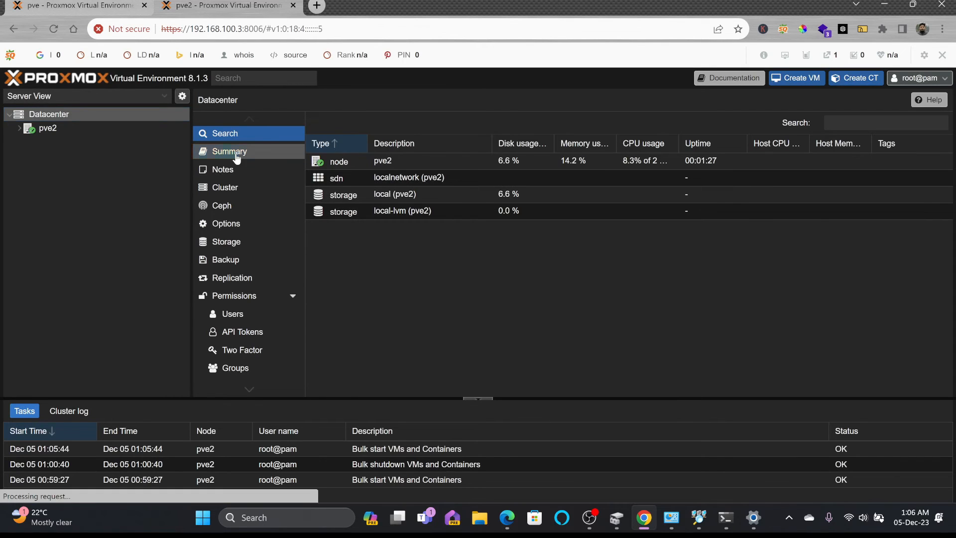
pyautogui.click(229, 151)
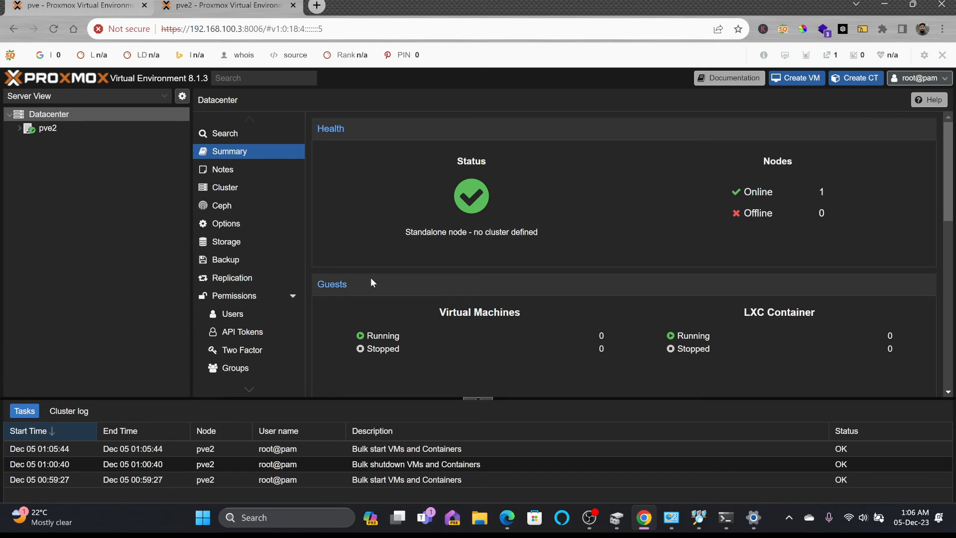
pyautogui.click(18, 129)
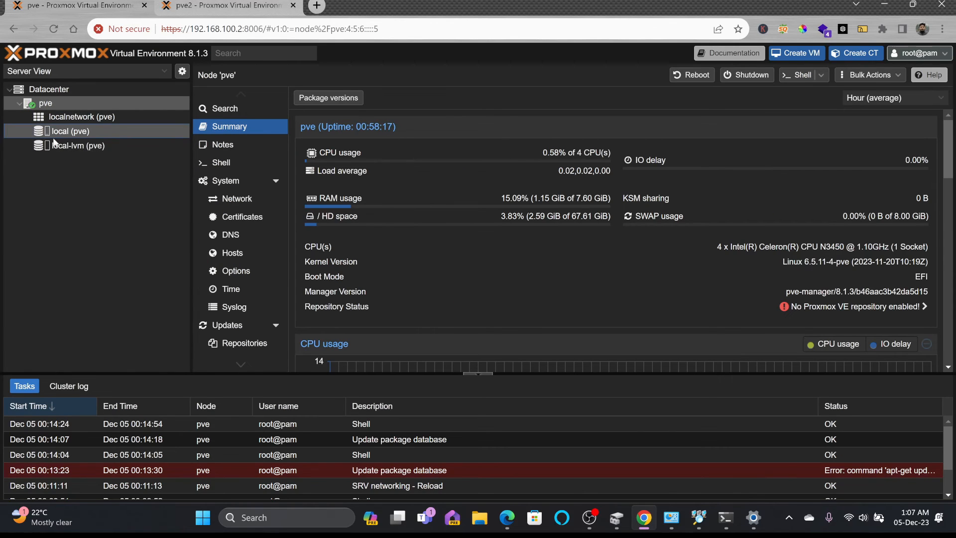
pyautogui.click(226, 5)
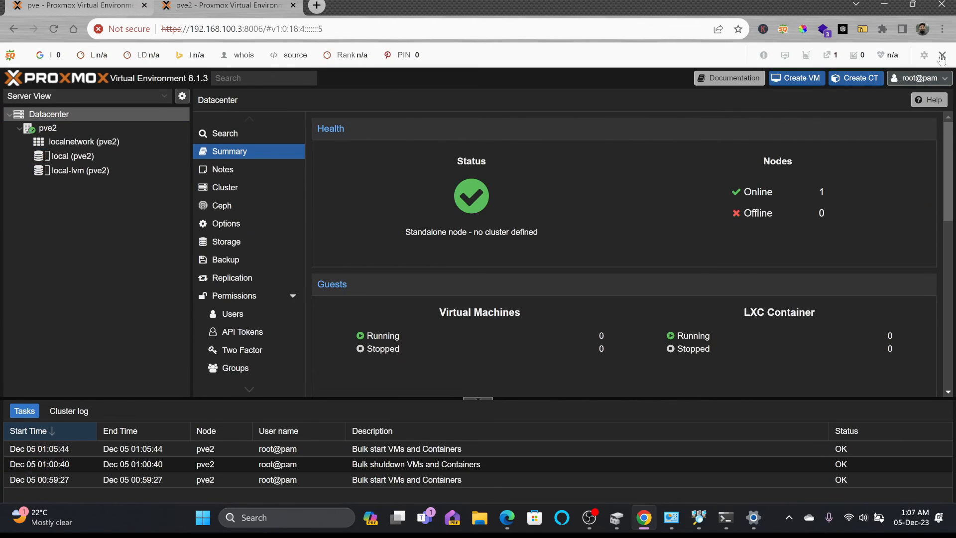
# Dismiss the extension info bar and view Cluster information showing pve2 standalone with no cluster
pyautogui.click(941, 55)
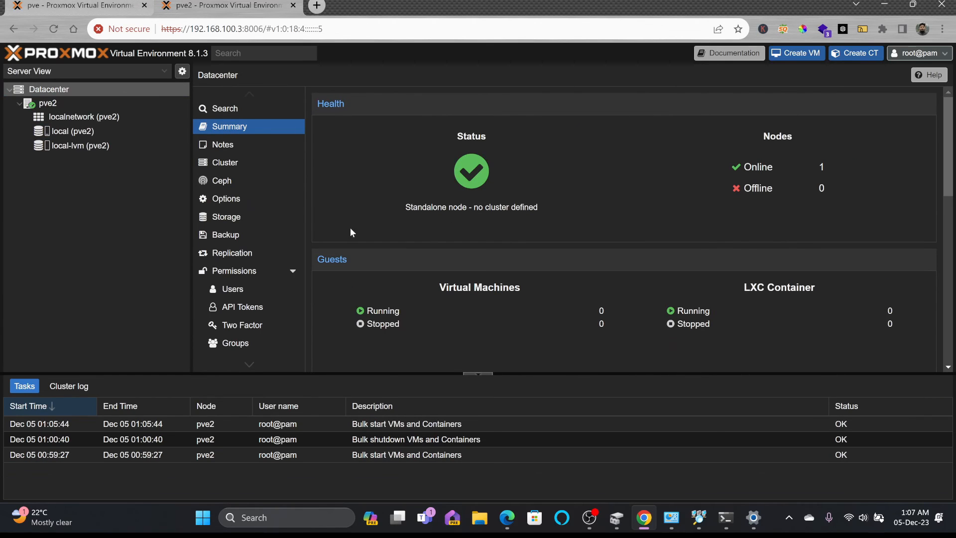
pyautogui.moveTo(224, 162)
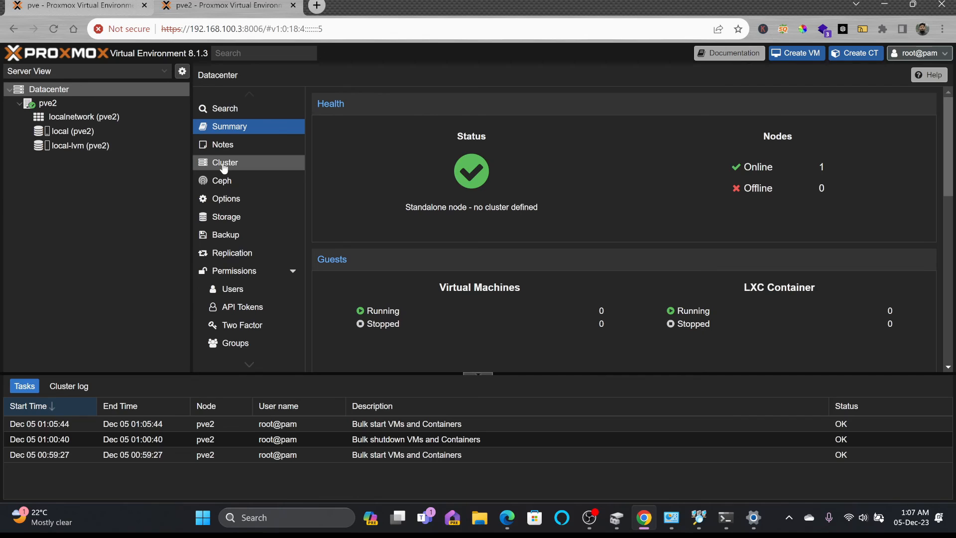
pyautogui.click(224, 163)
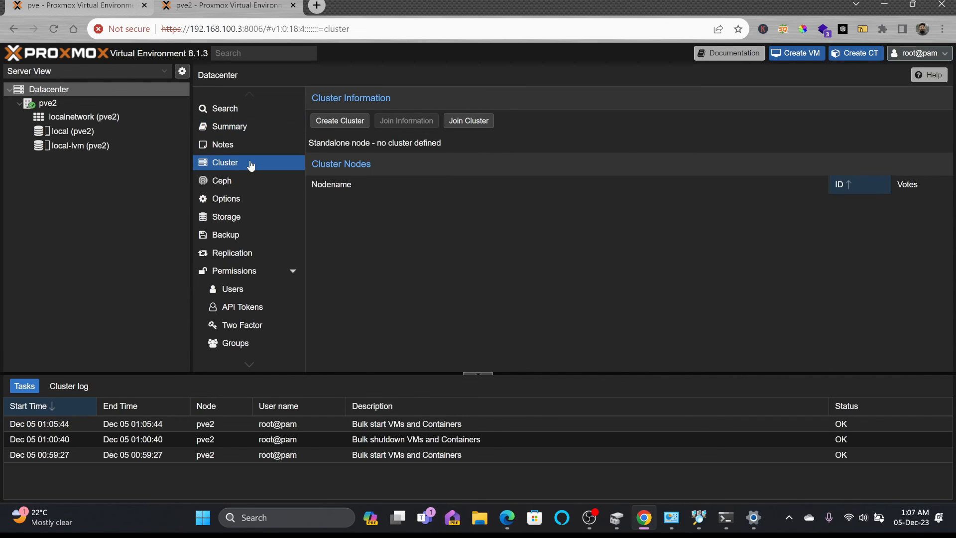